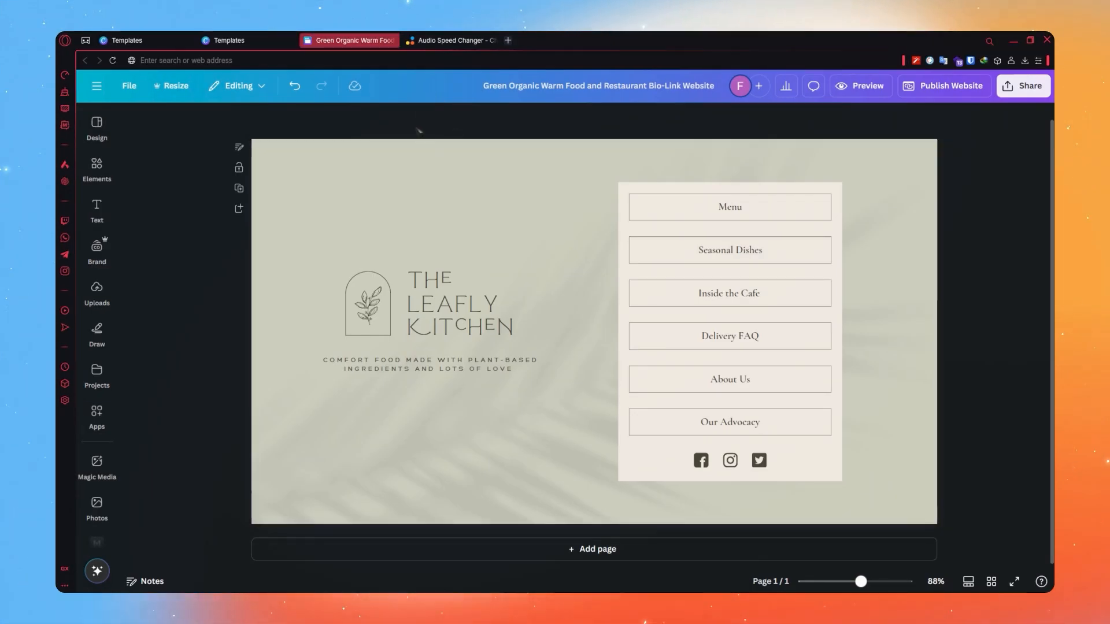
Give the Leafly Kitchen bio-link site the URL qwehioasd.my.canva.site and publish it.
left_click(435, 217)
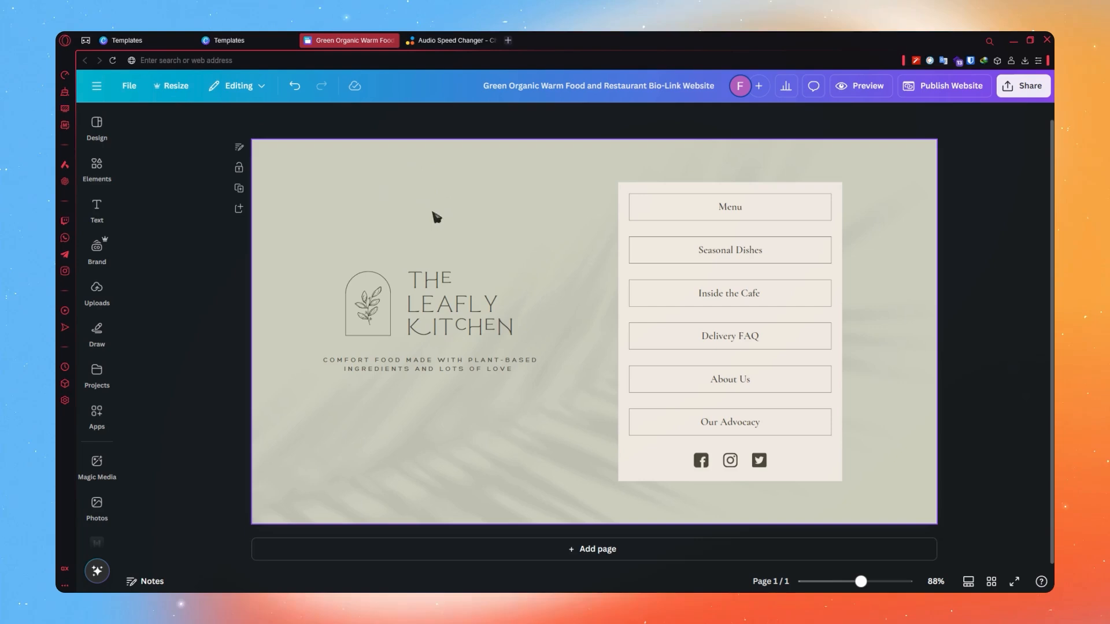
left_click(950, 85)
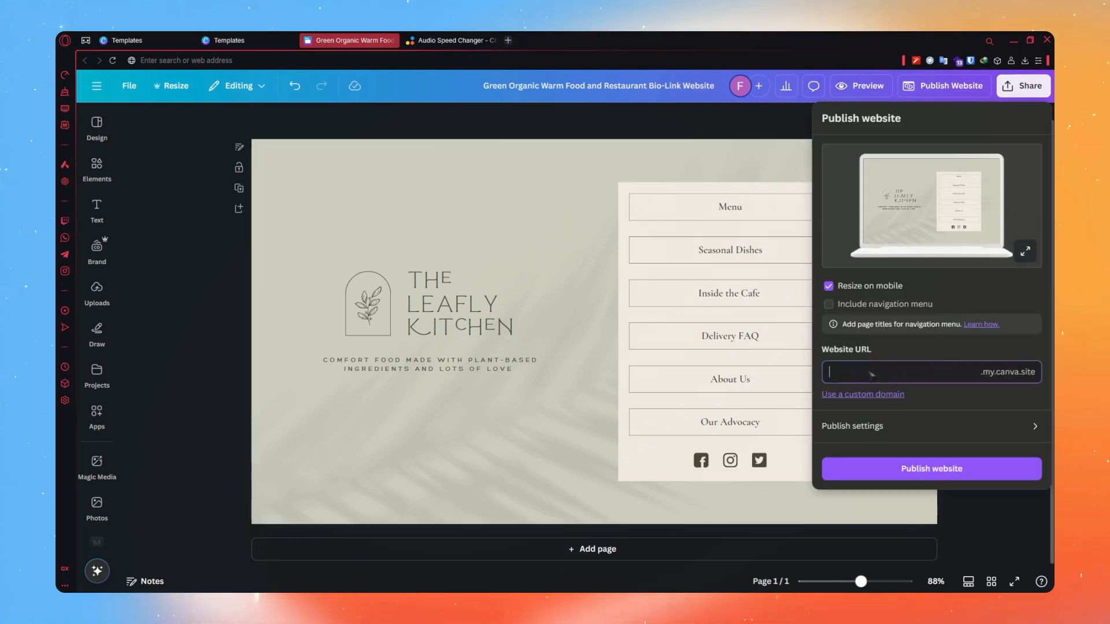
type("qwehioasdg")
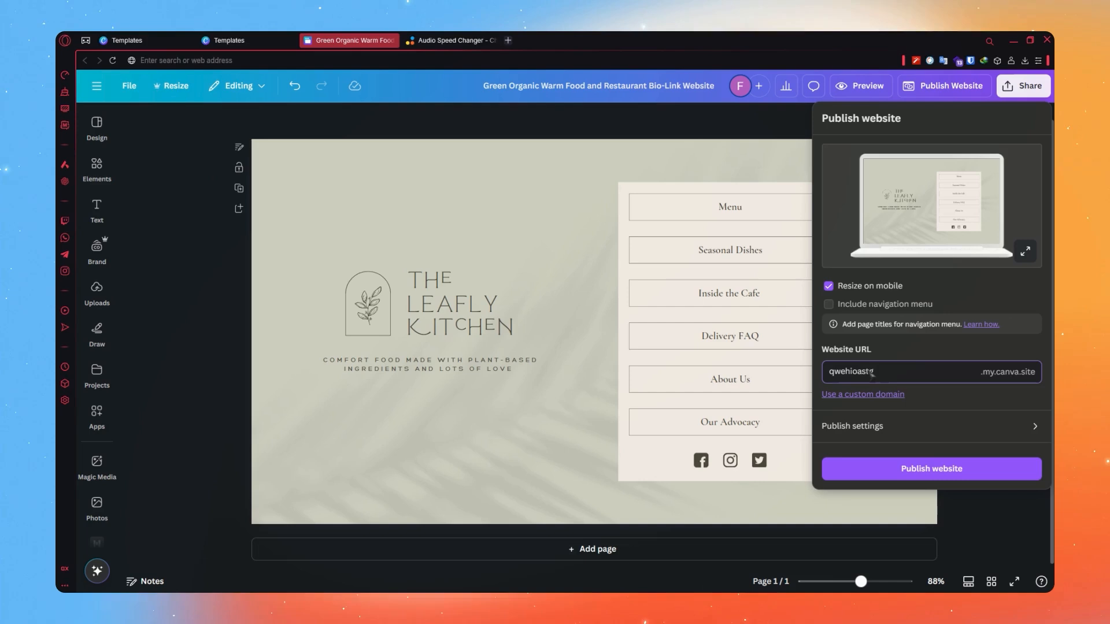
left_click(931, 470)
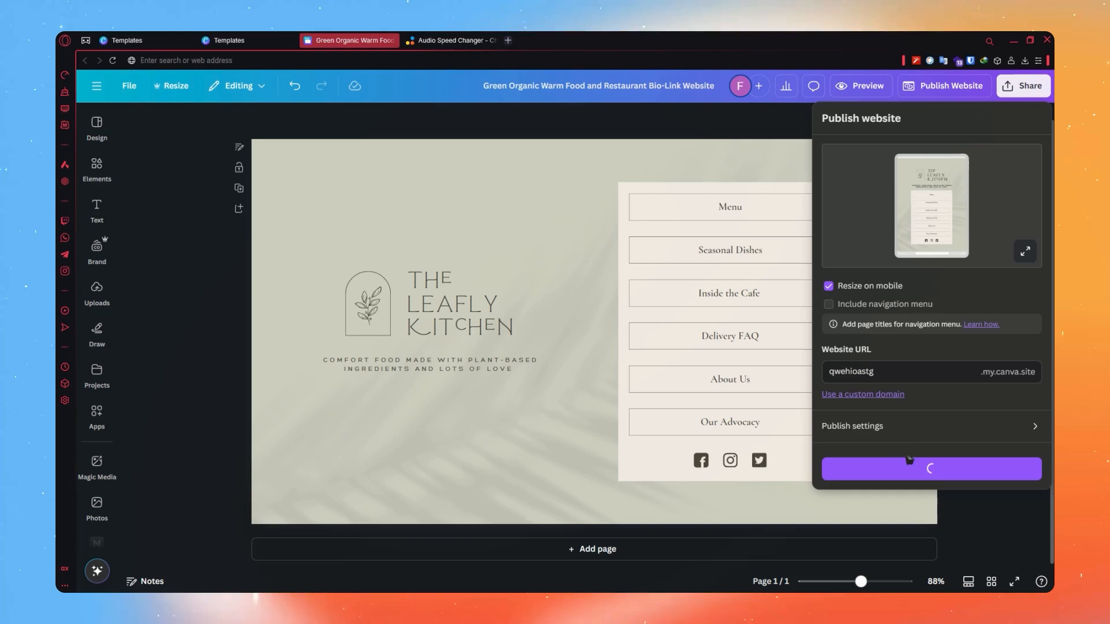
Dismiss the 'Your website is now live' message and return to the design.
left_click(931, 469)
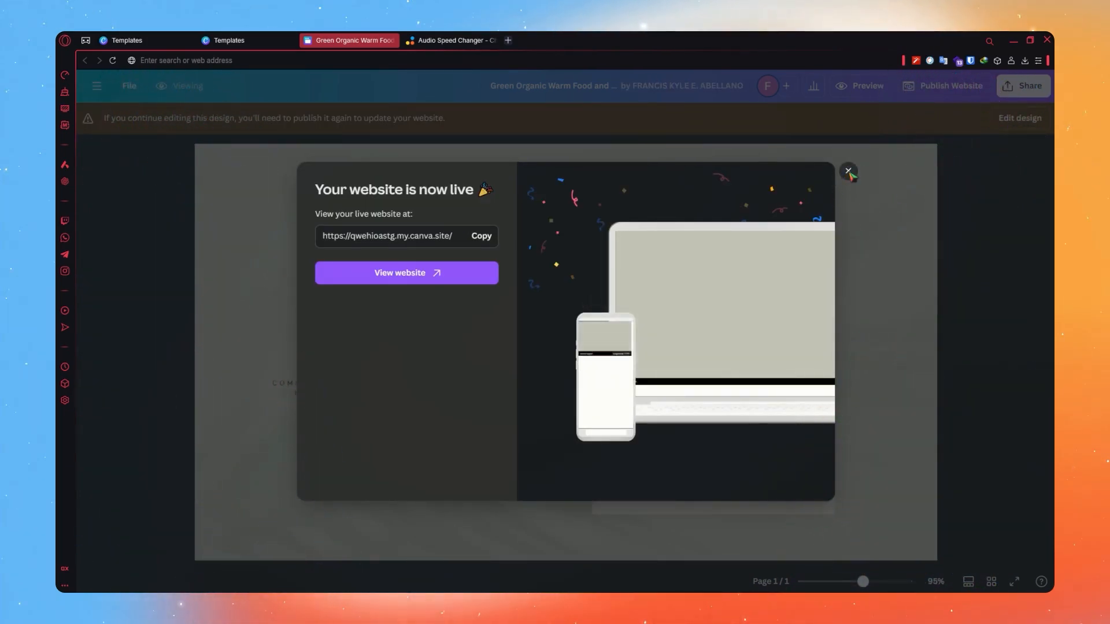
left_click(847, 171)
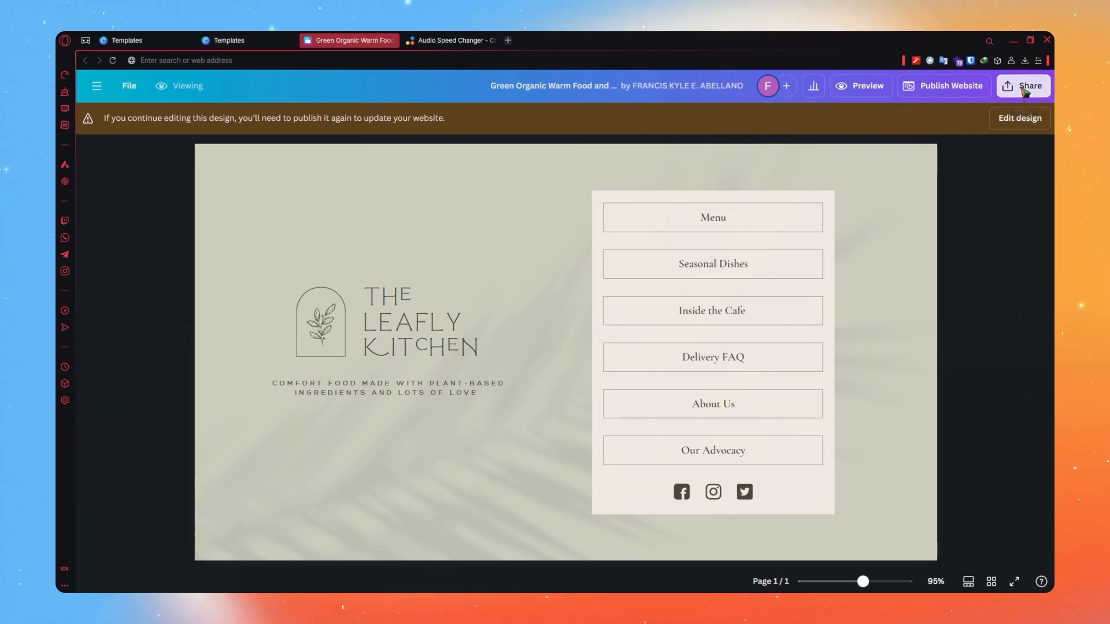
Generate embed code for the Leafly Kitchen design via Share > Embed.
left_click(1024, 86)
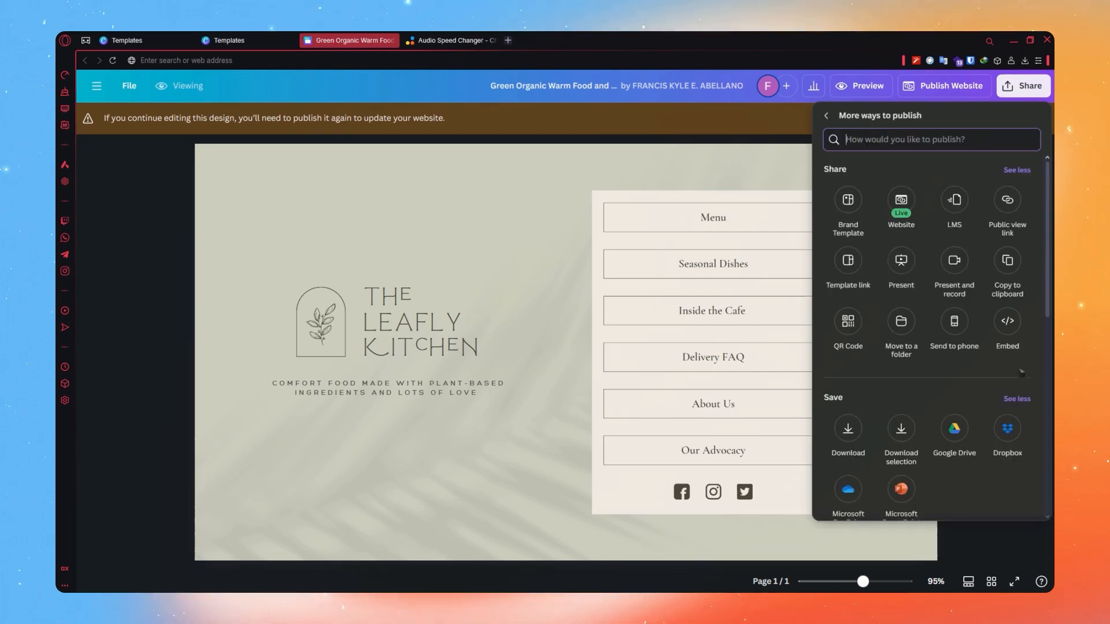
left_click(1008, 322)
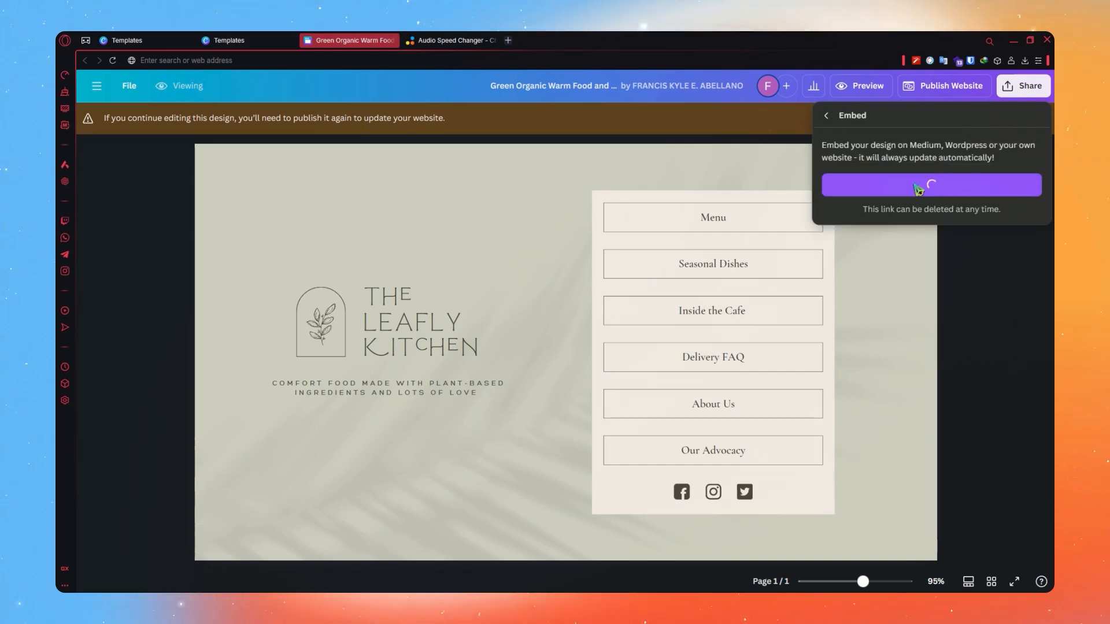
left_click(931, 184)
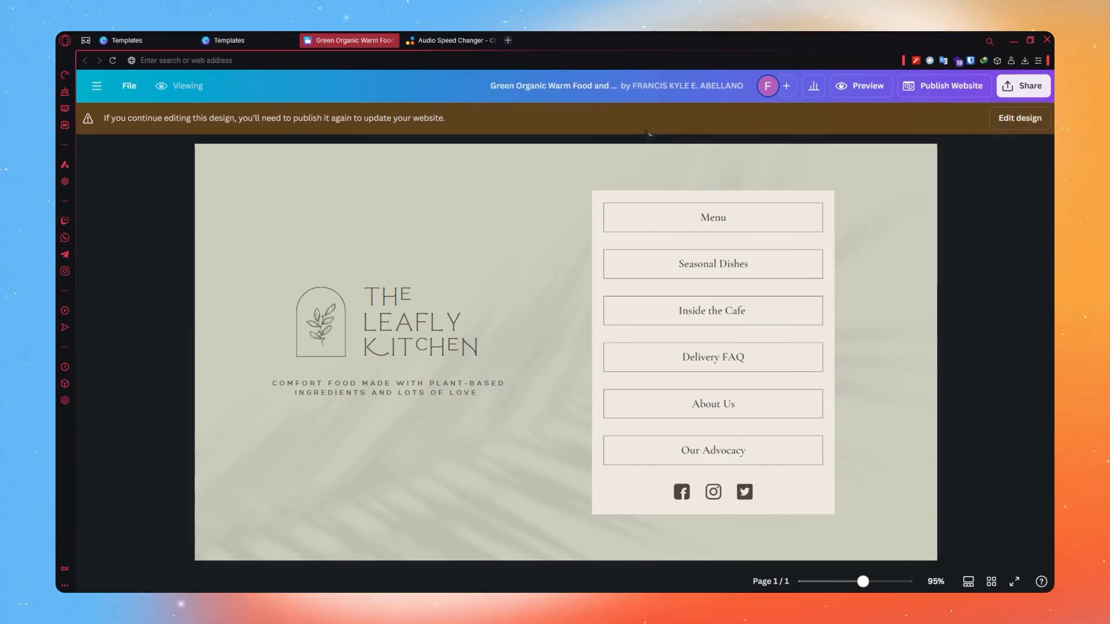
mouse_move(502, 208)
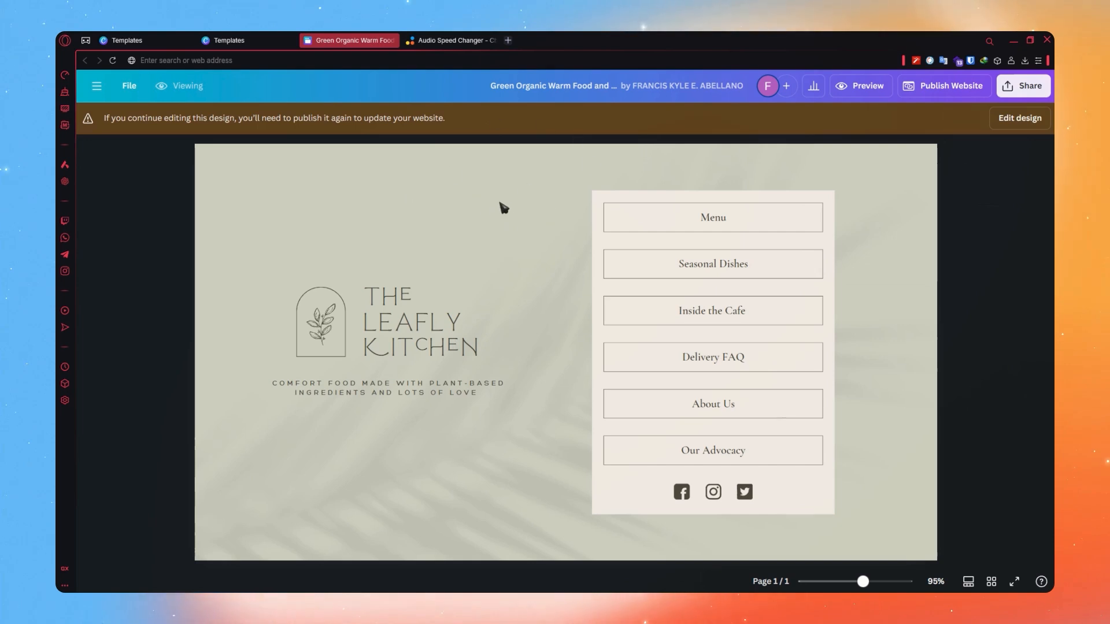
mouse_move(560, 118)
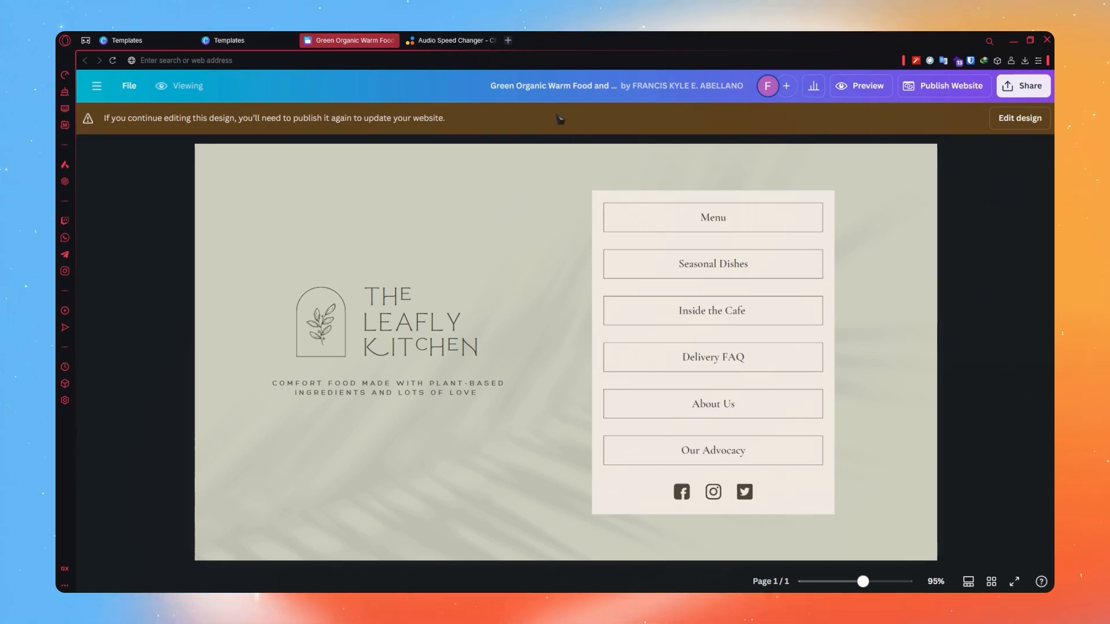
Launch the live site qwehioastg.my.canva.site in a new browser tab from the publish details.
left_click(860, 86)
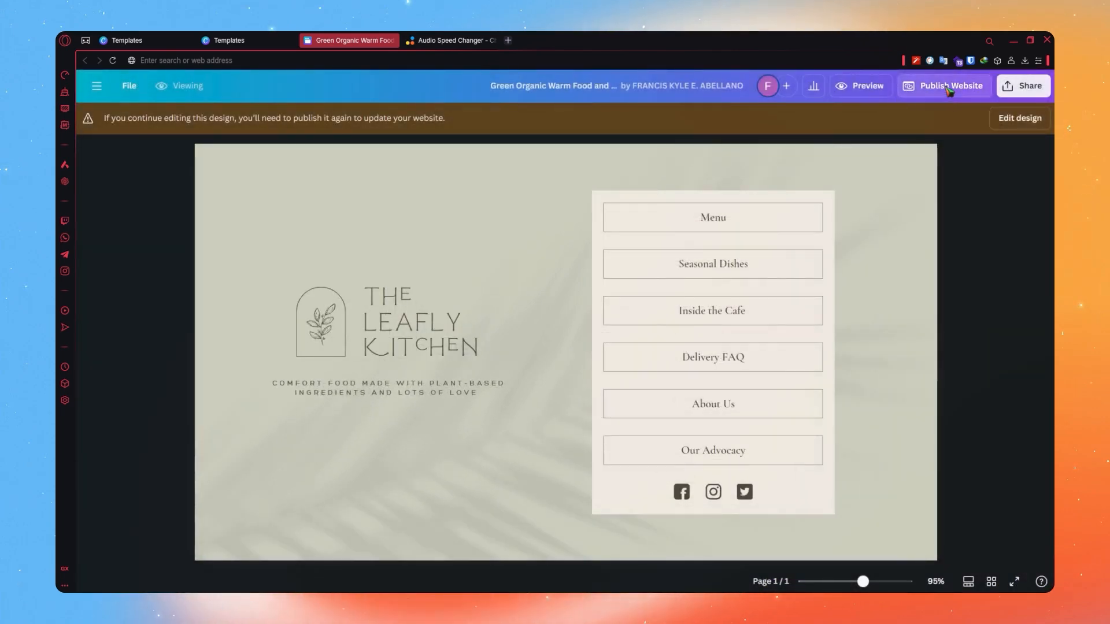
left_click(951, 85)
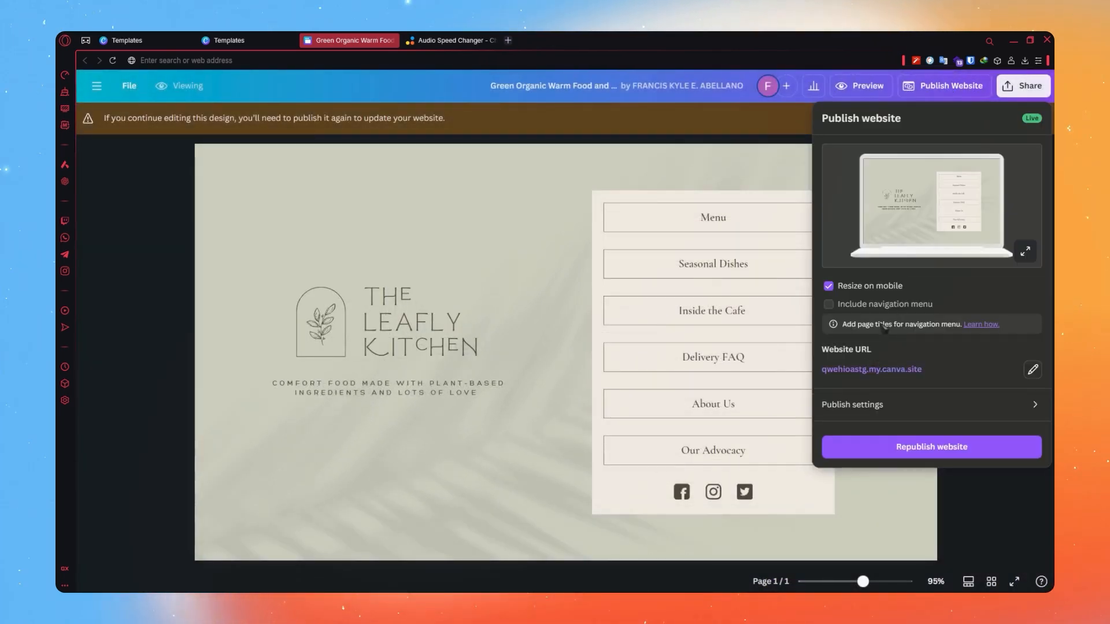
mouse_move(871, 372)
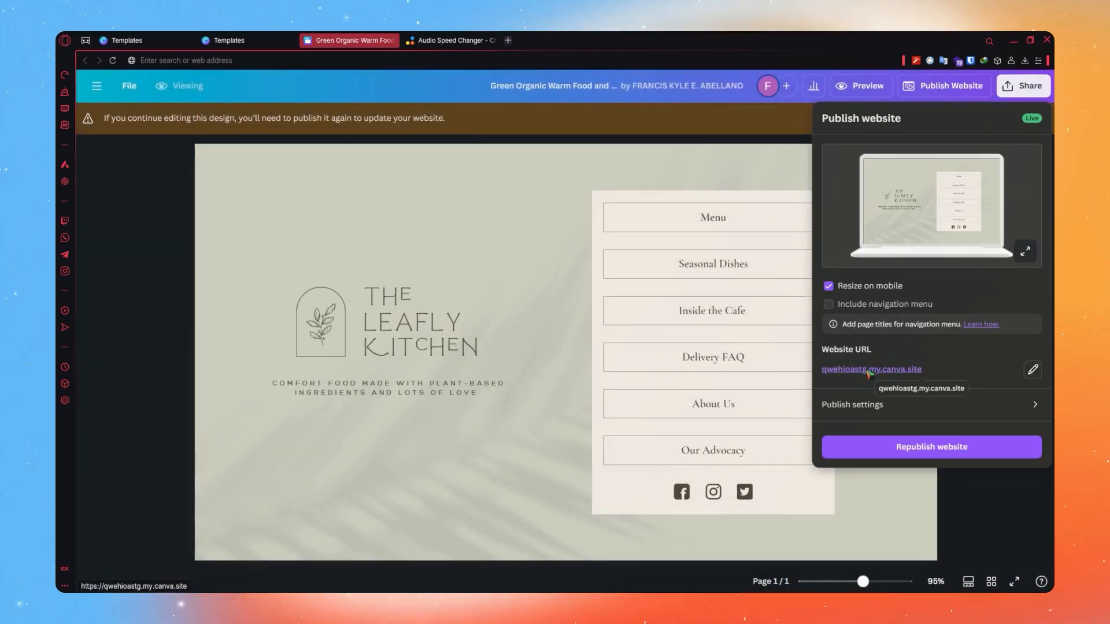
left_click(872, 368)
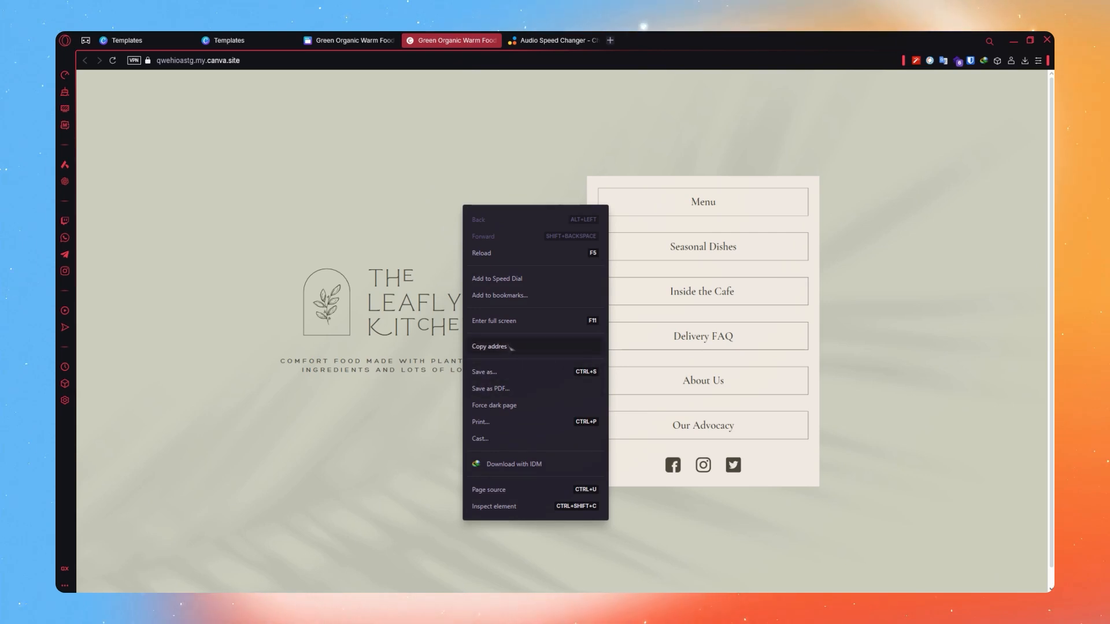
mouse_move(484, 372)
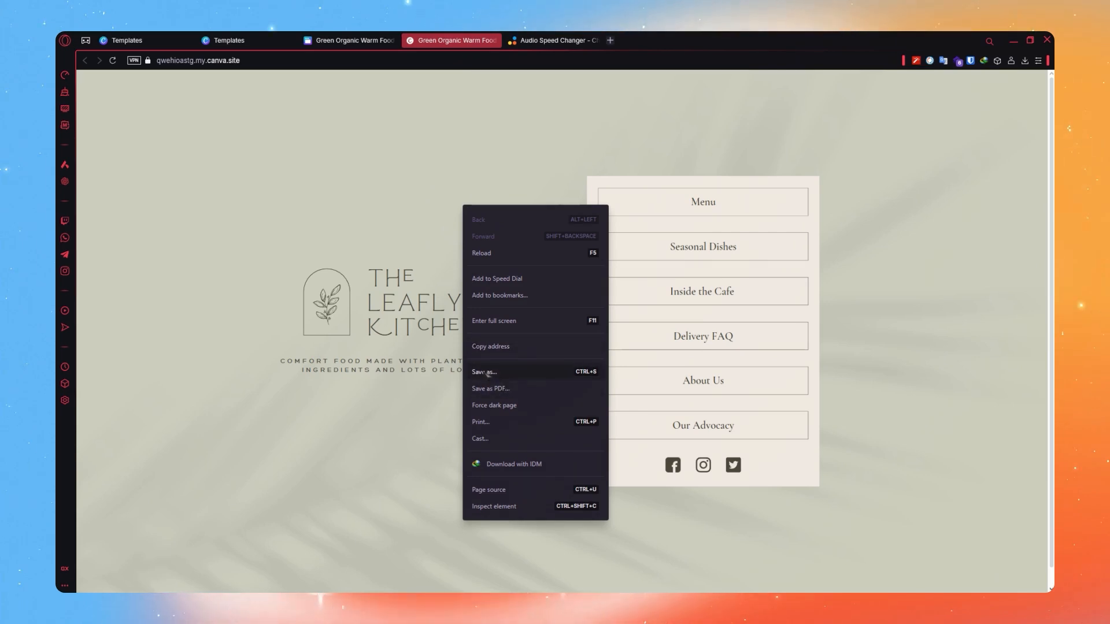
Save the live Leafly Kitchen page from Opera as a Webpage, HTML Only file.
left_click(484, 372)
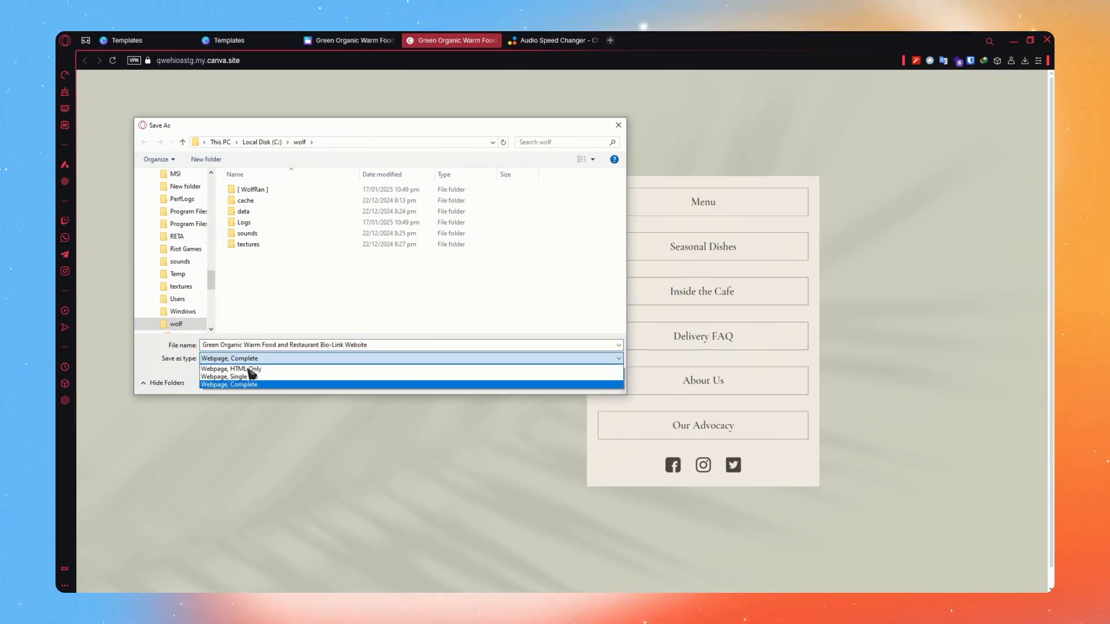
left_click(230, 369)
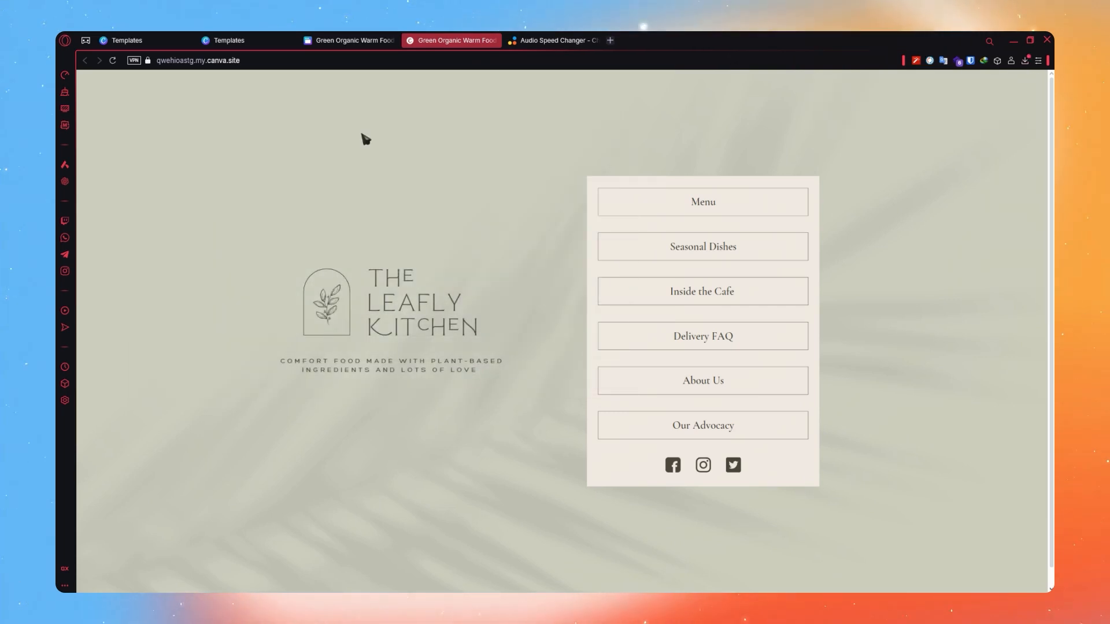
mouse_move(460, 273)
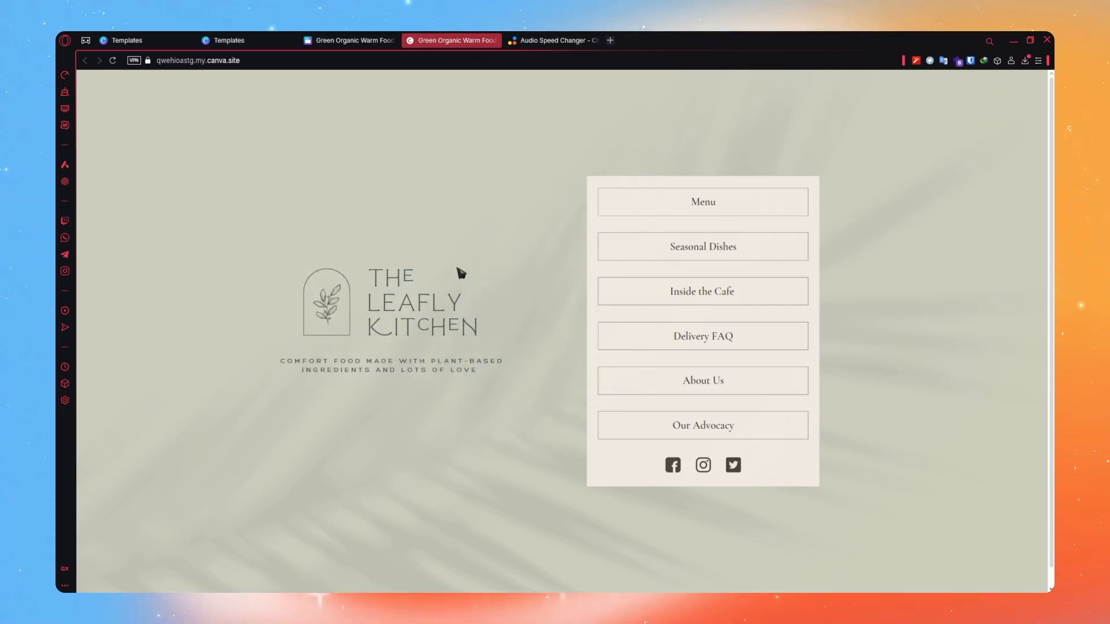